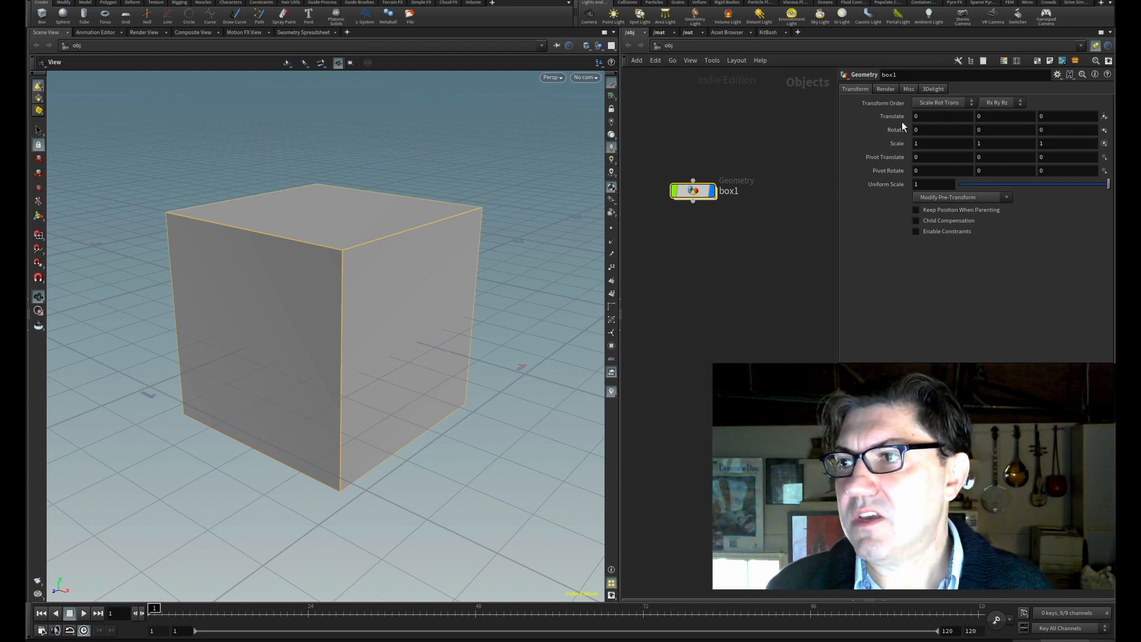
- Enter $F as box1's Rotate Y value and play the timeline to preview the spin
left_click(978, 129)
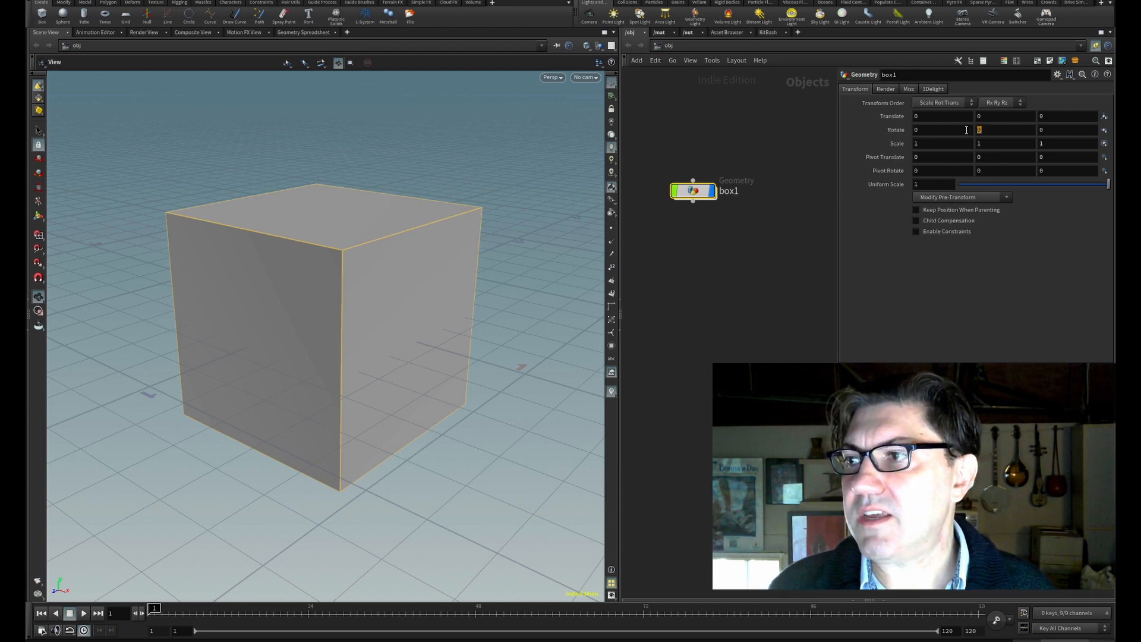
type("$F")
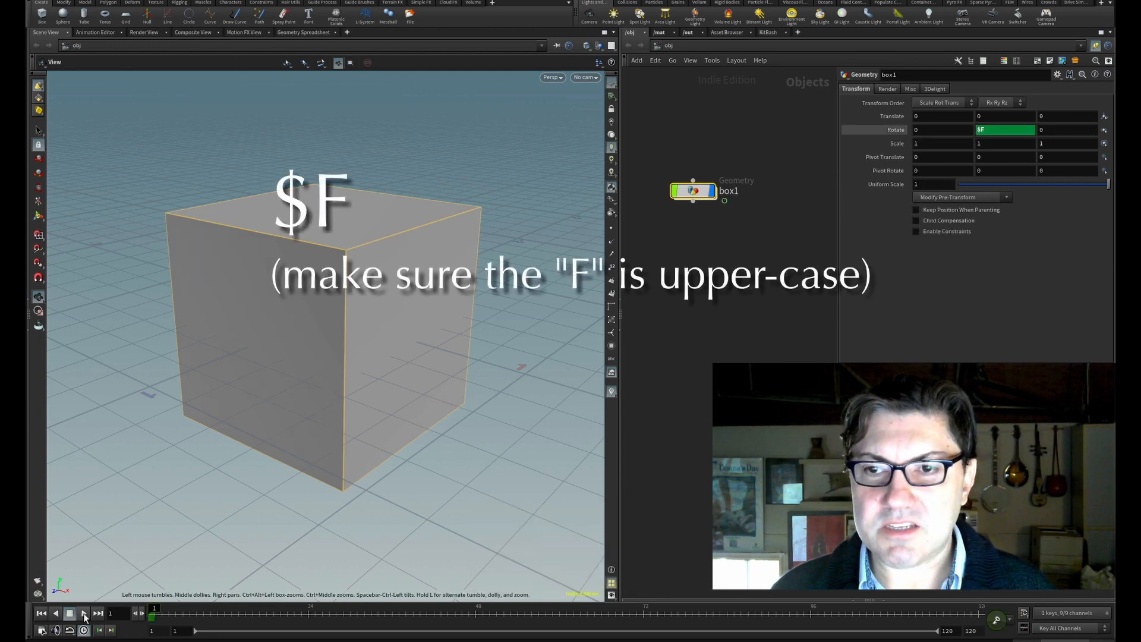
left_click(84, 613)
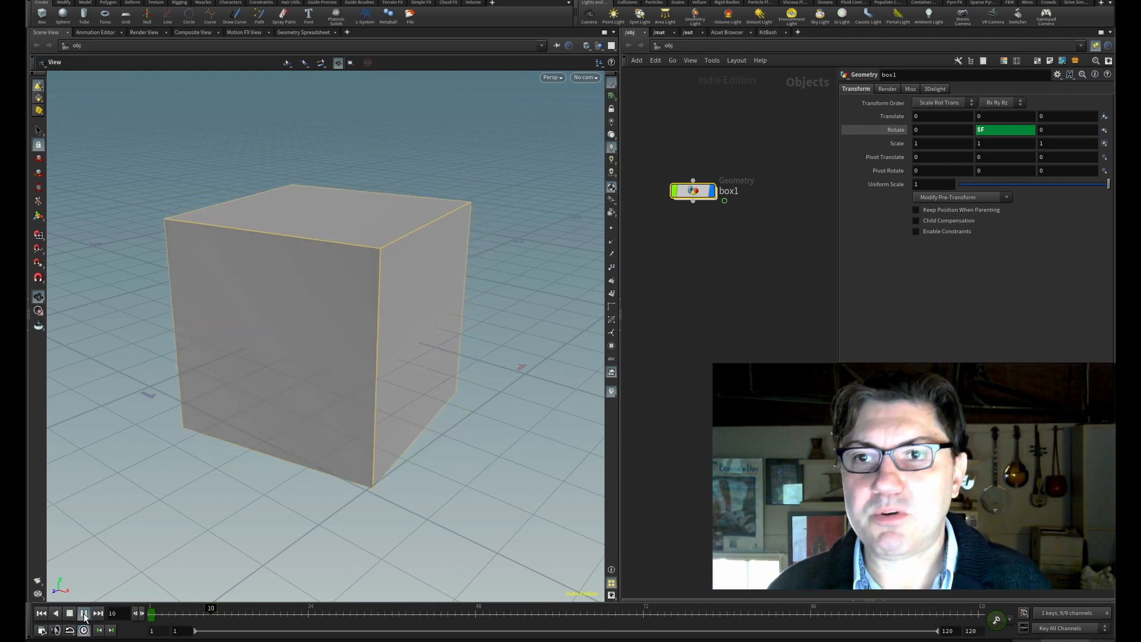
left_click(83, 613)
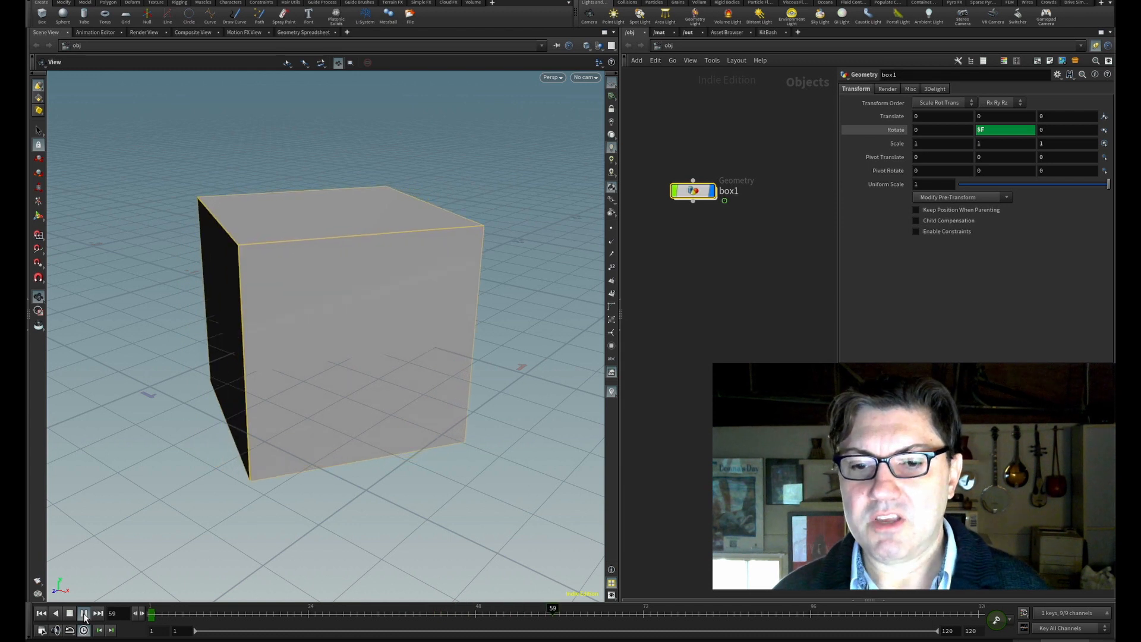
left_click(68, 613)
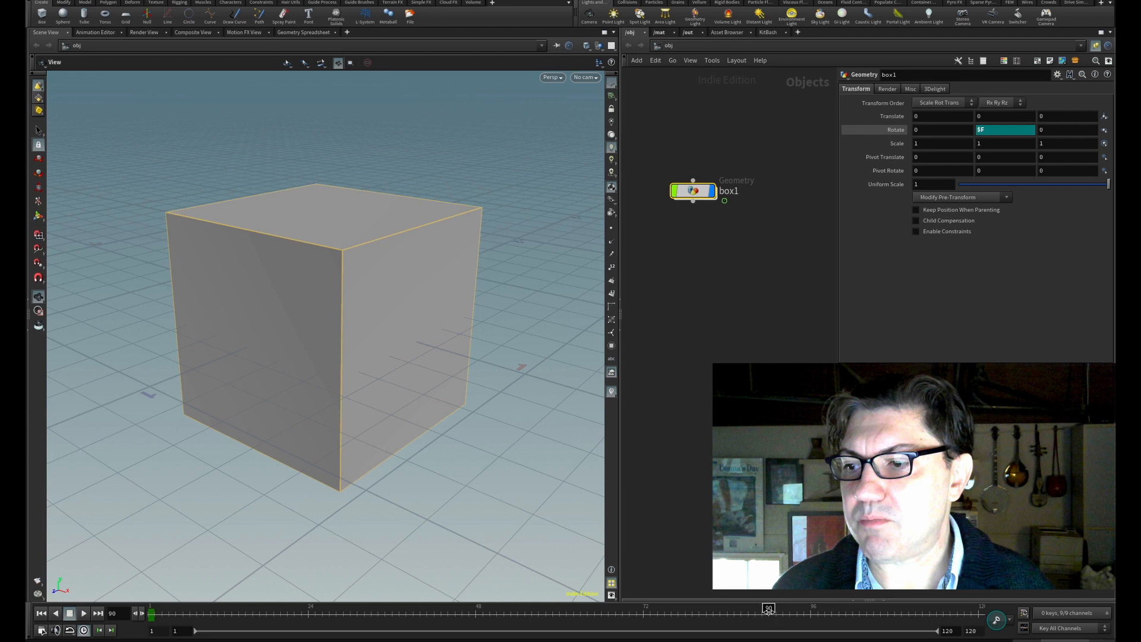
type("90")
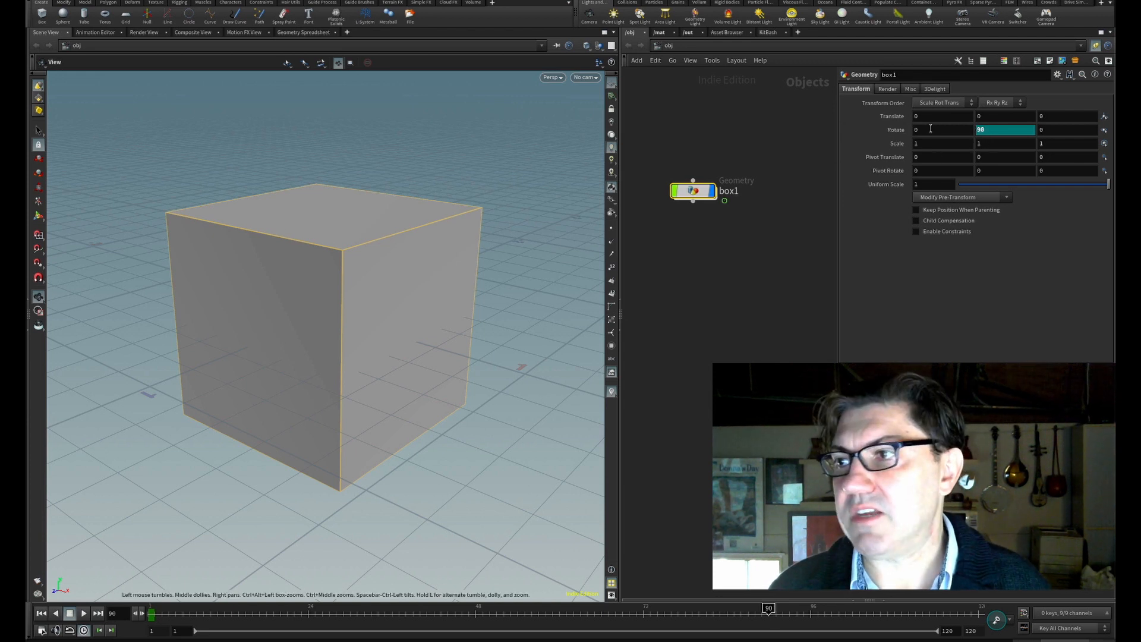
type("$F")
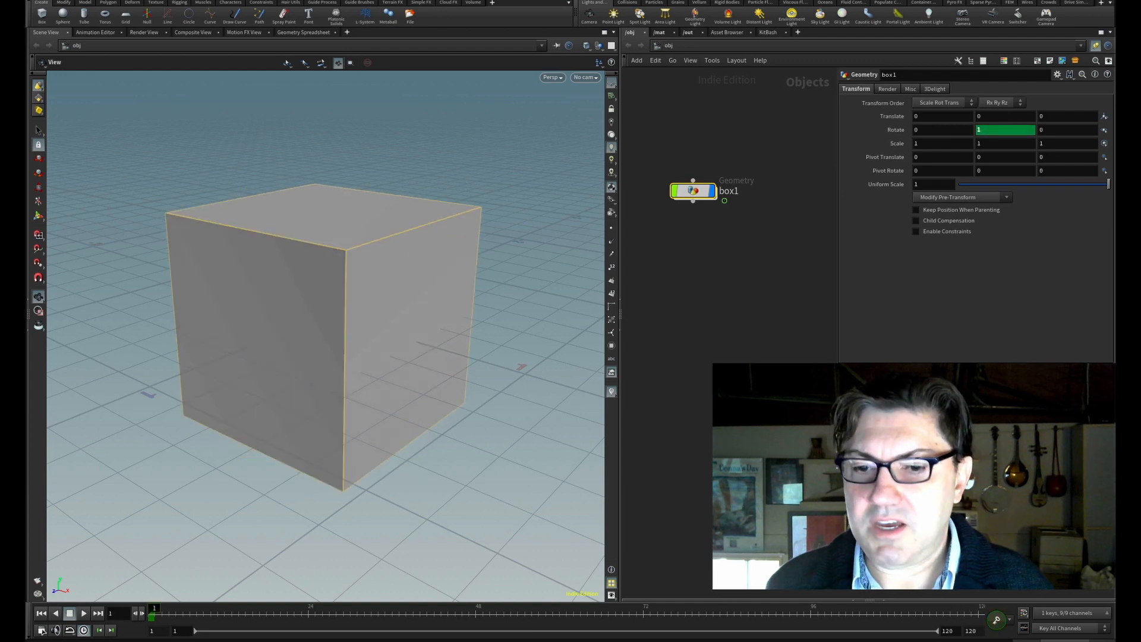
mouse_move(716, 331)
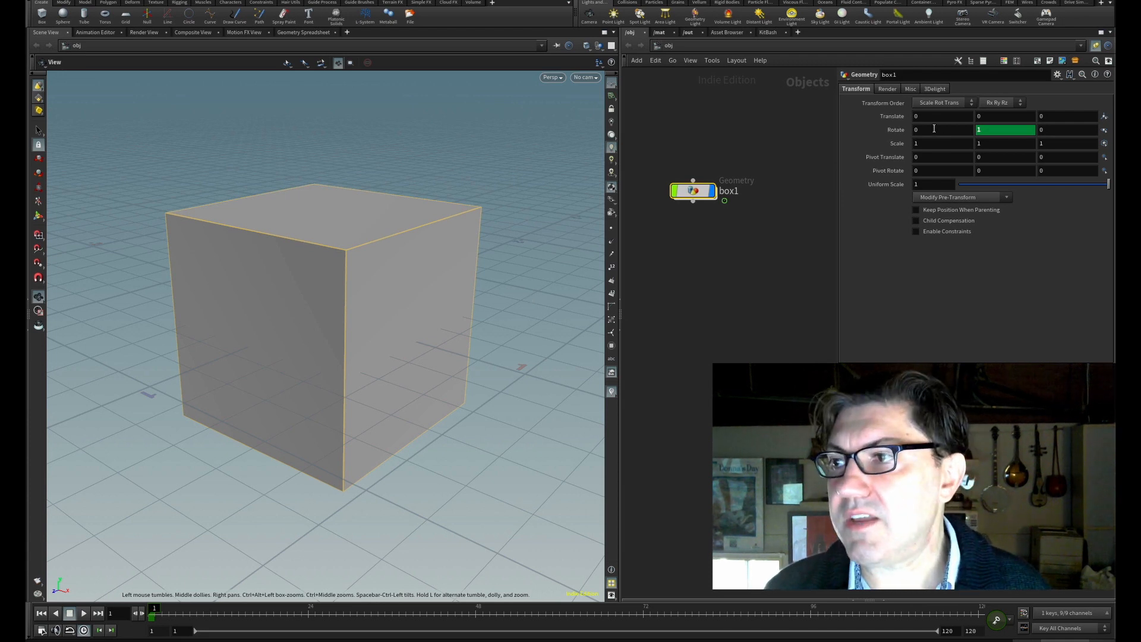
- Enter $F as box1's Rotate X value and preview the two-axis tumble in playback
type("$F")
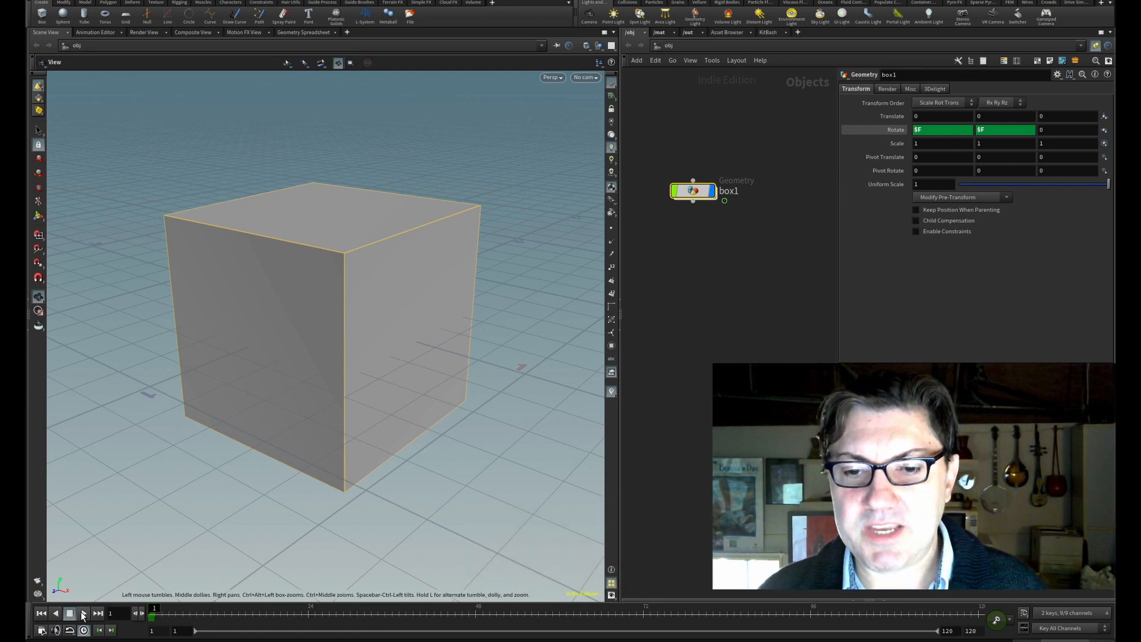
left_click(82, 613)
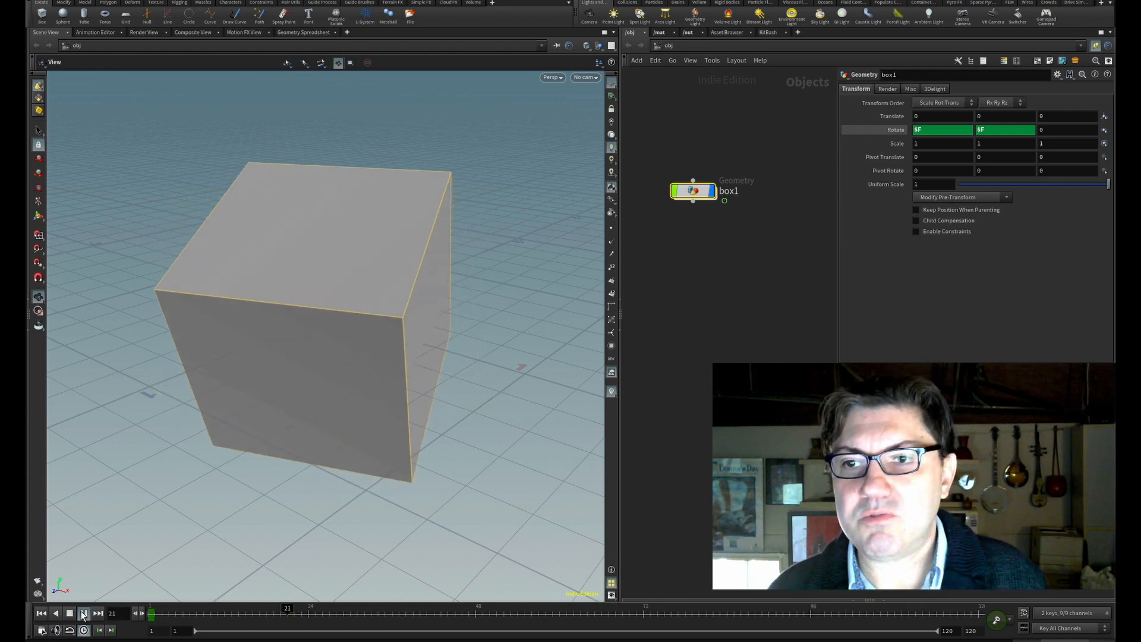
left_click(83, 613)
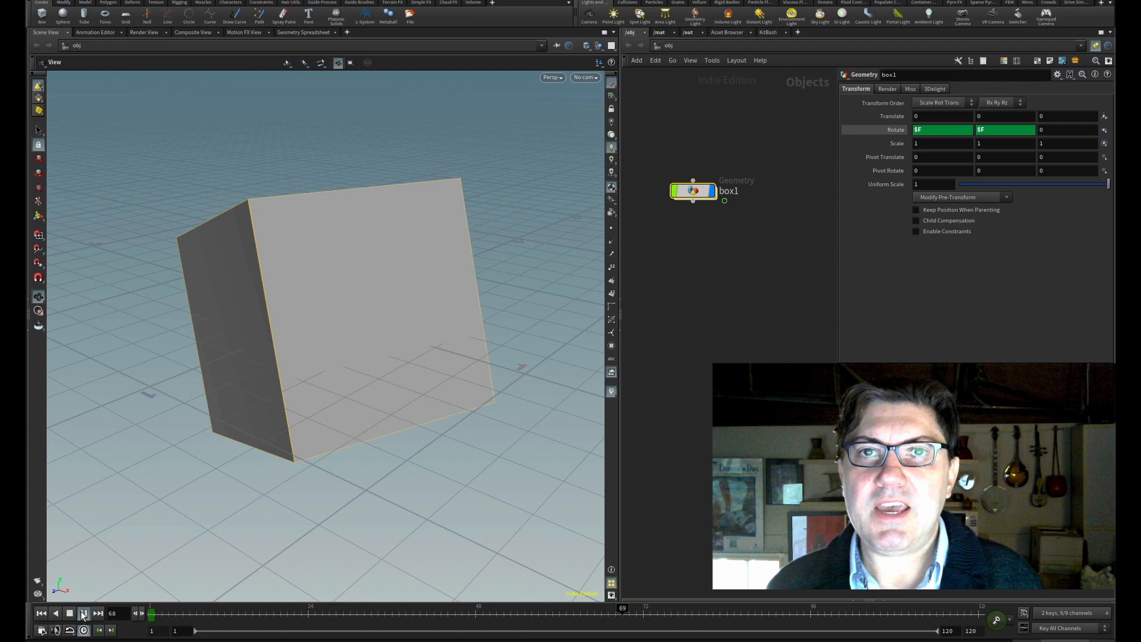
left_click(82, 613)
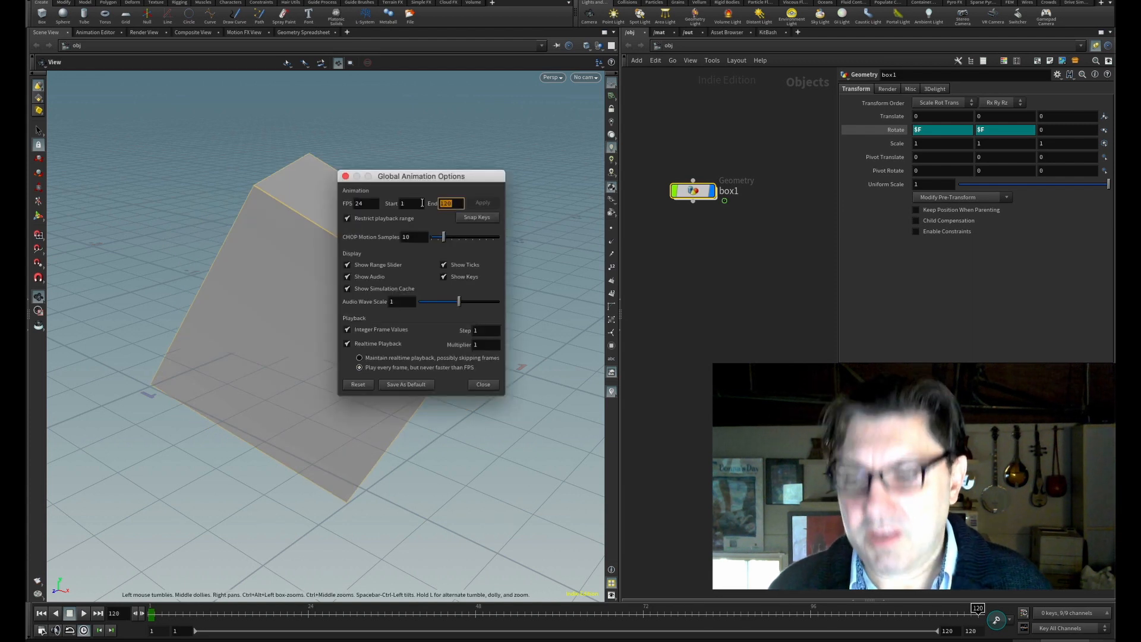
- Set the Global Animation Options end frame to 500 and apply it
type("500")
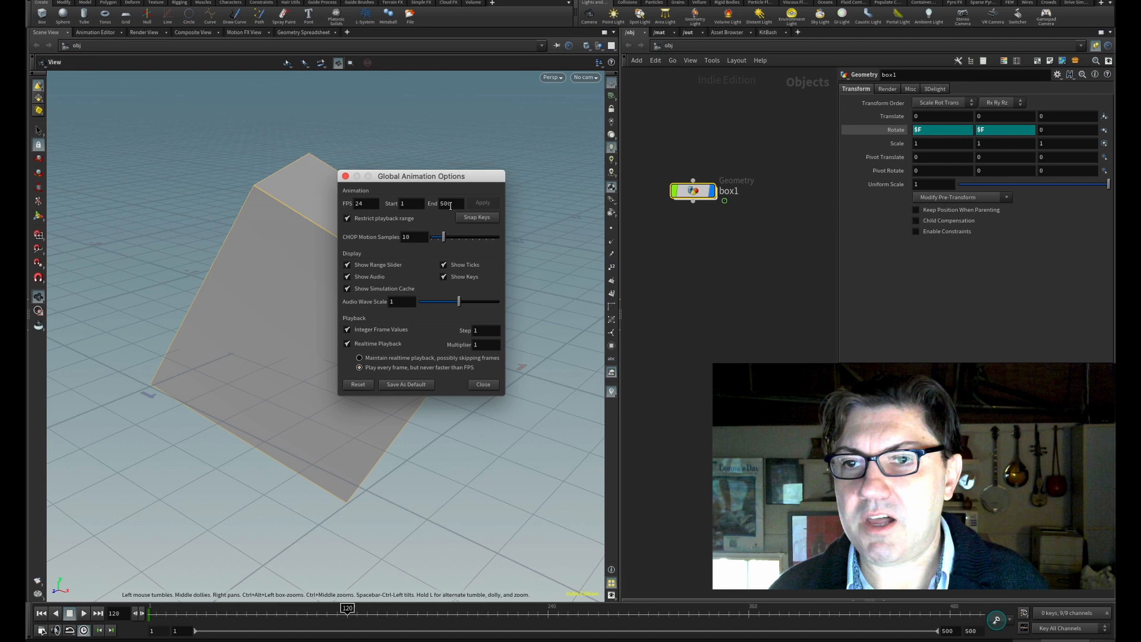
left_click(483, 384)
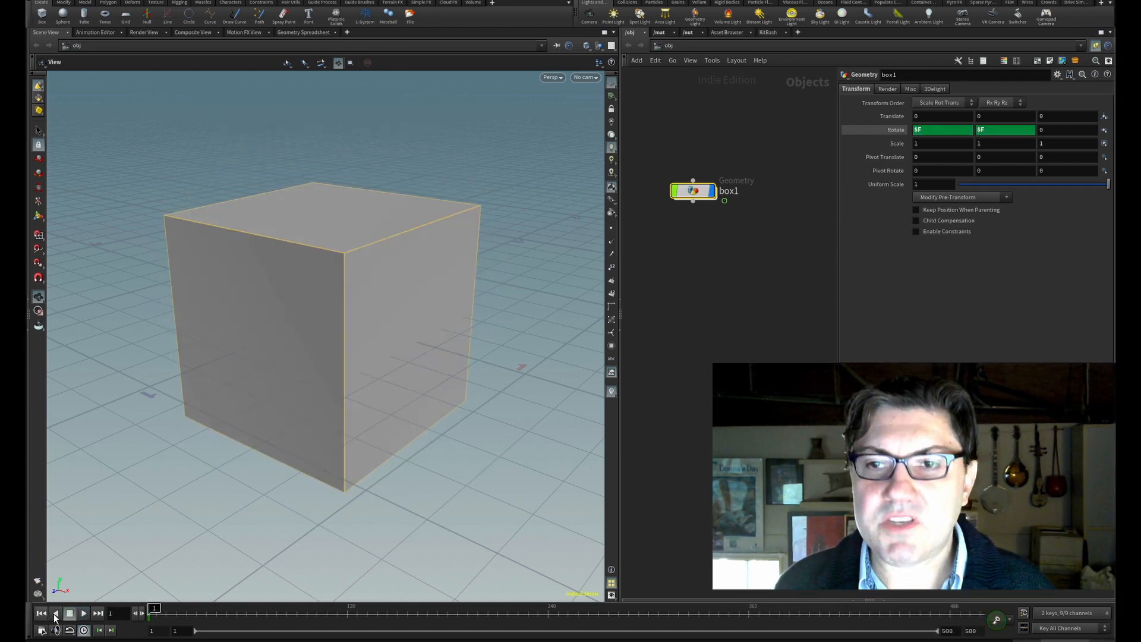
mouse_move(367, 382)
type("$F")
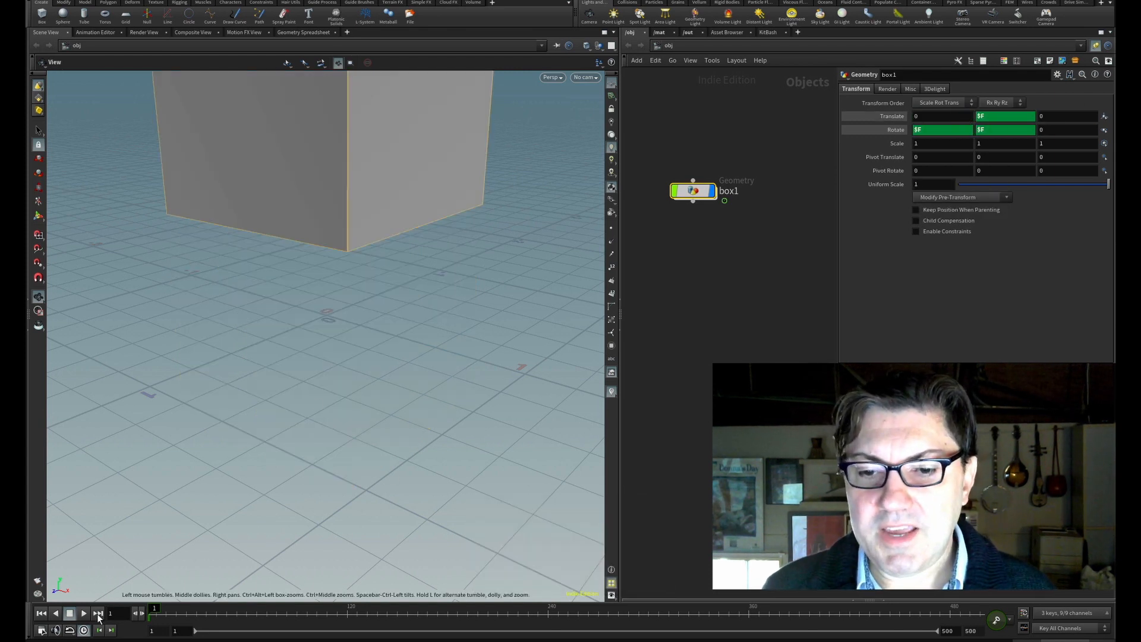
- Preview the $F-driven Translate Y by playing and scrubbing the timeline as the box climbs
left_click(69, 613)
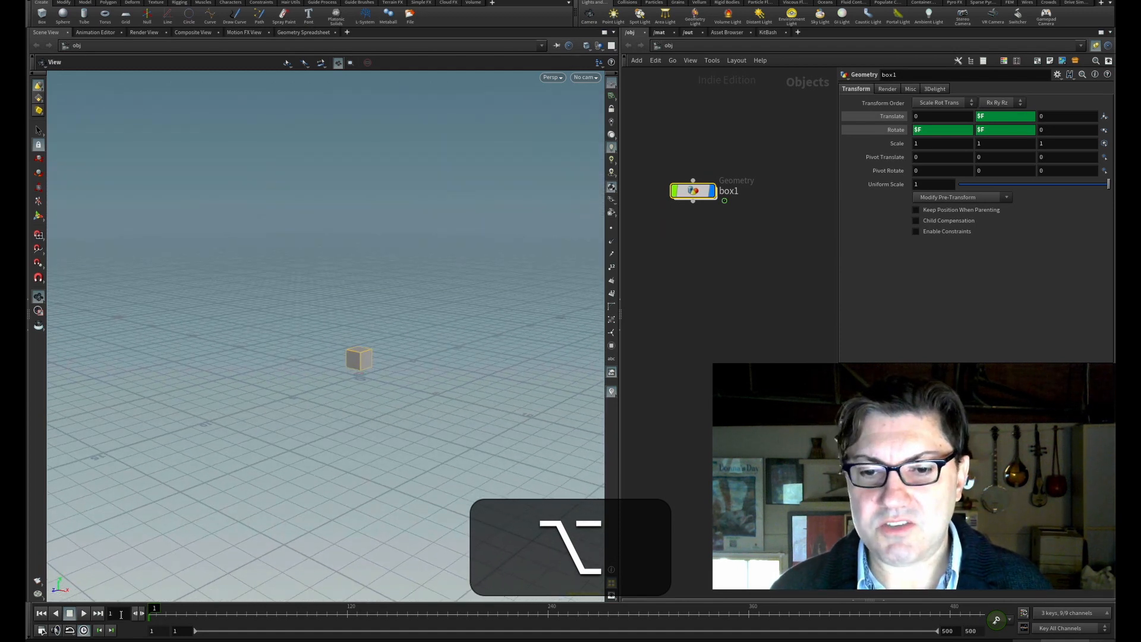
left_click(69, 614)
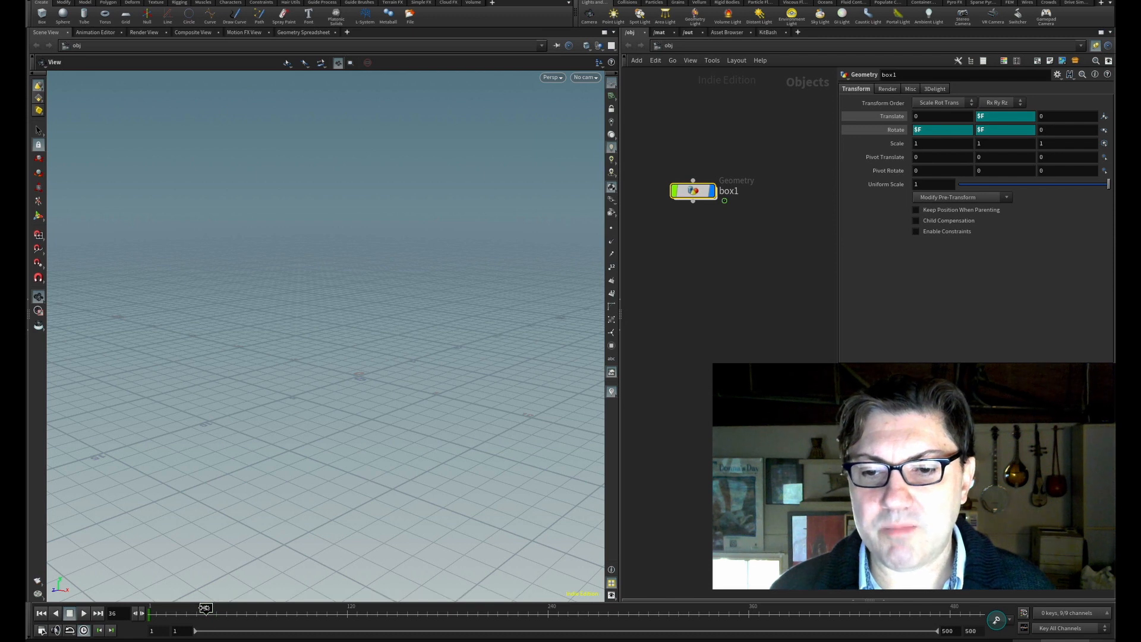
left_click_drag(205, 608, 171, 607)
type(" *.1")
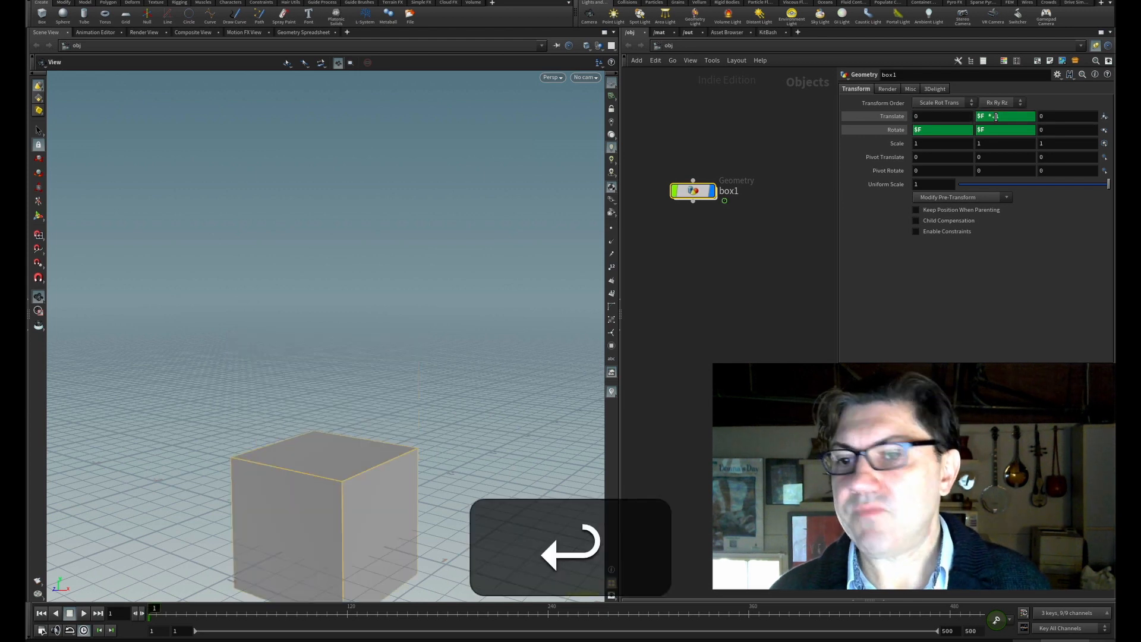
- Change box1's Translate Y expression to $F *.01 and commit it
left_click(83, 613)
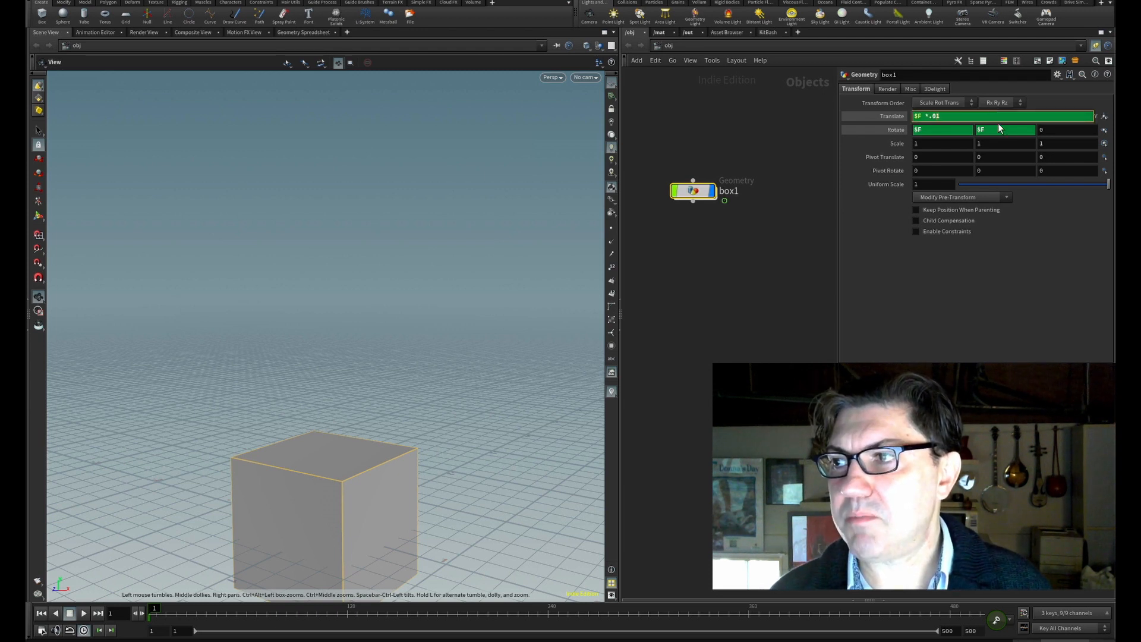
left_click(83, 613)
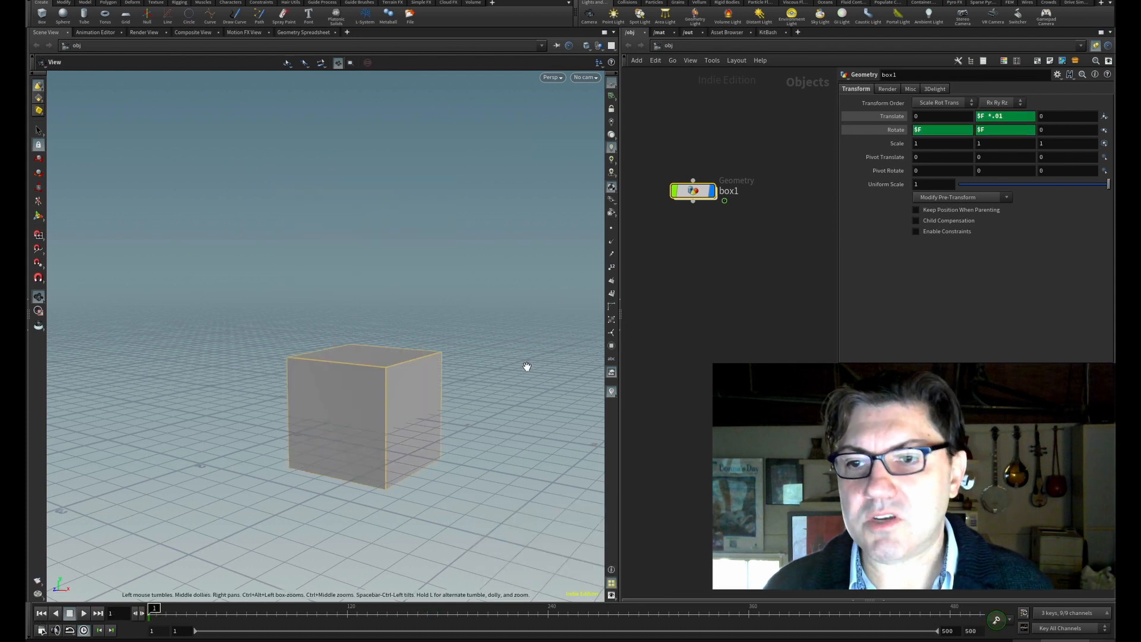
mouse_move(490, 385)
type(" * 10")
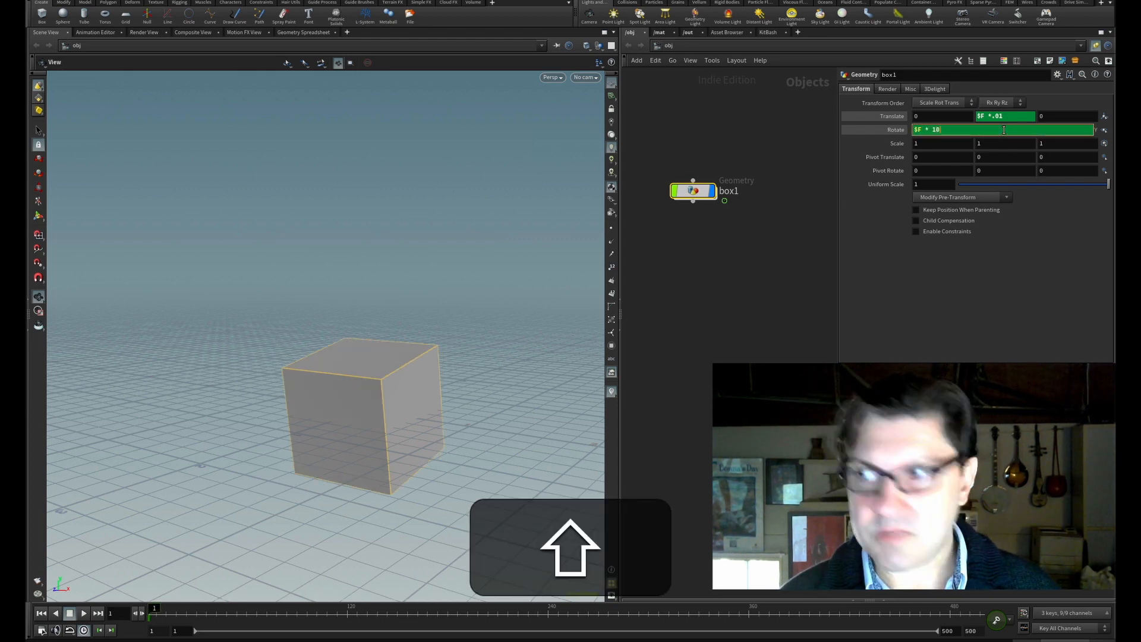
- Play the timeline to check the $F * 10 spin with the slow rise, then stop
left_click(83, 613)
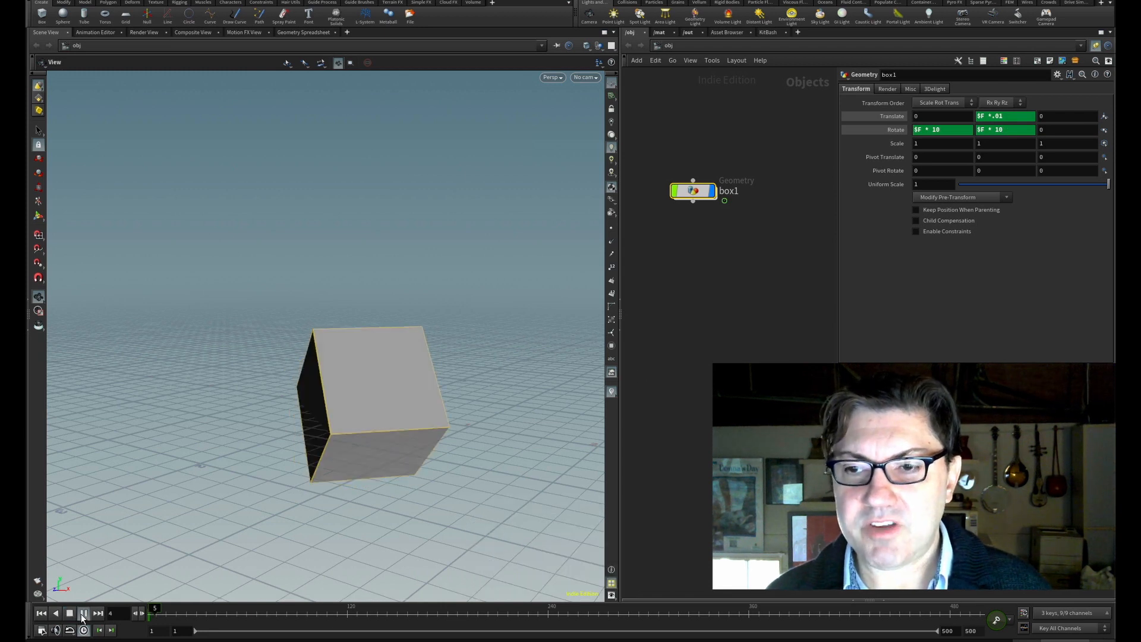
left_click(83, 614)
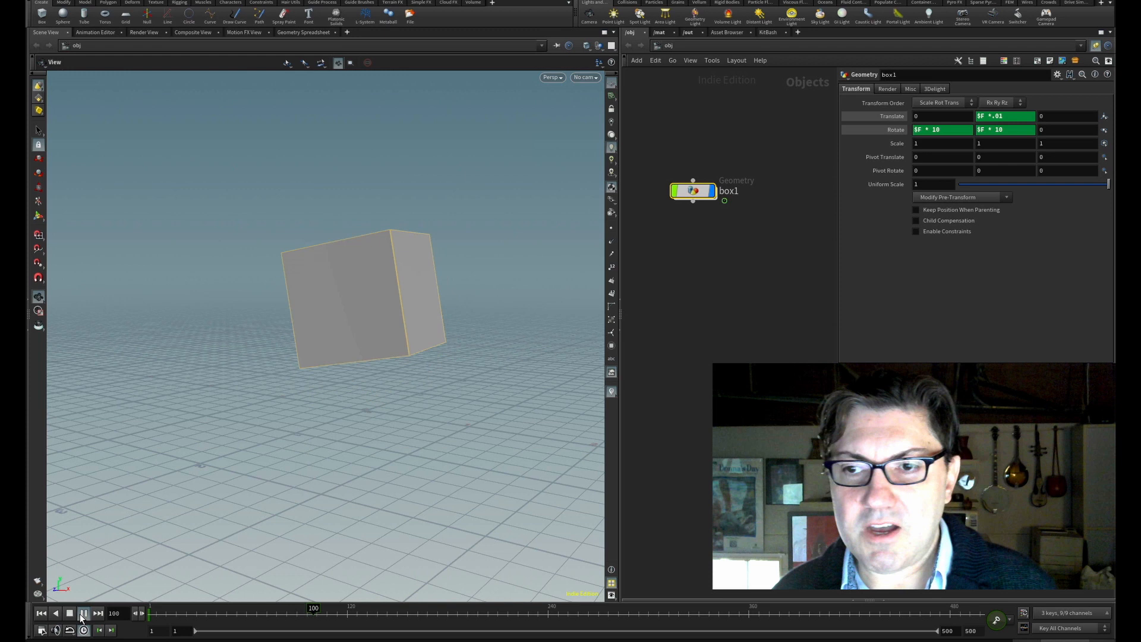
left_click(83, 613)
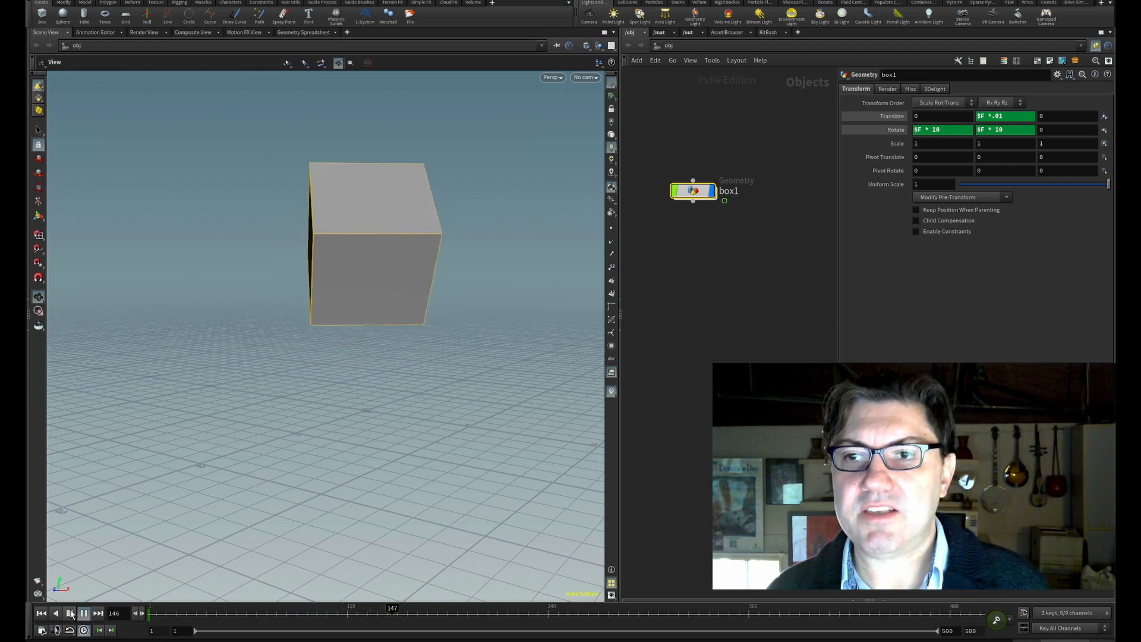
left_click(70, 612)
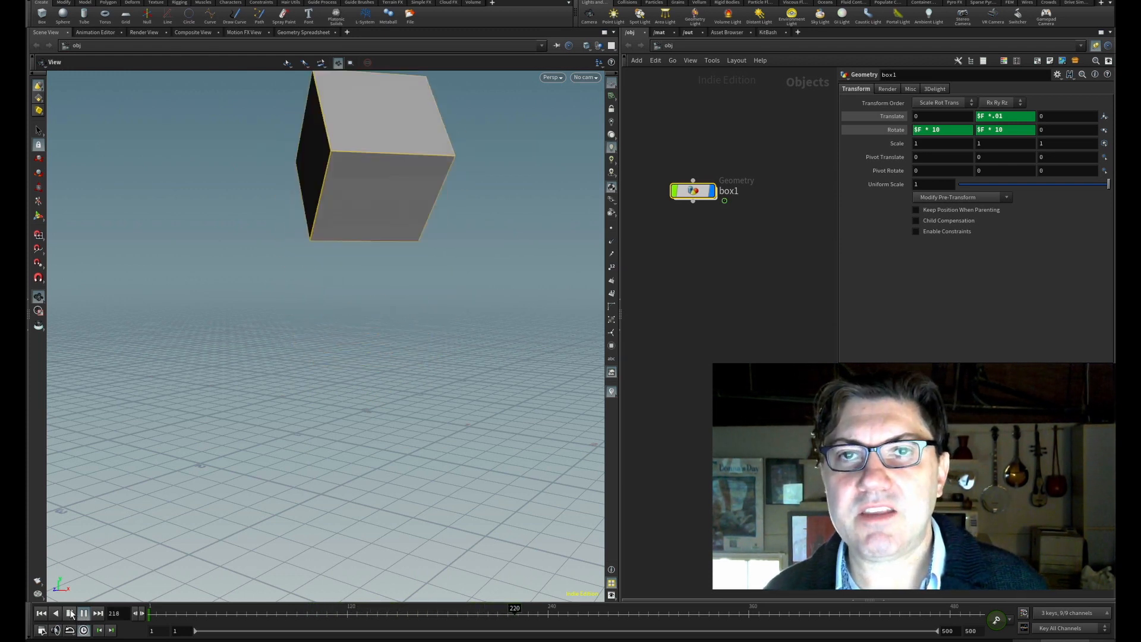